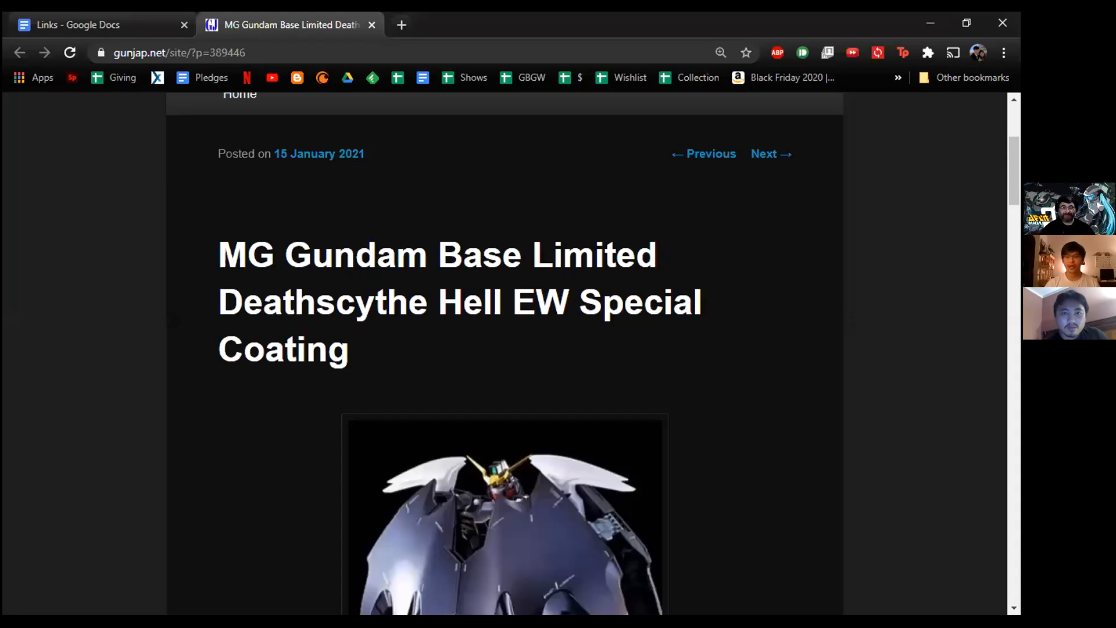
{"action": "mouse_move", "coordinate": [634, 157]}
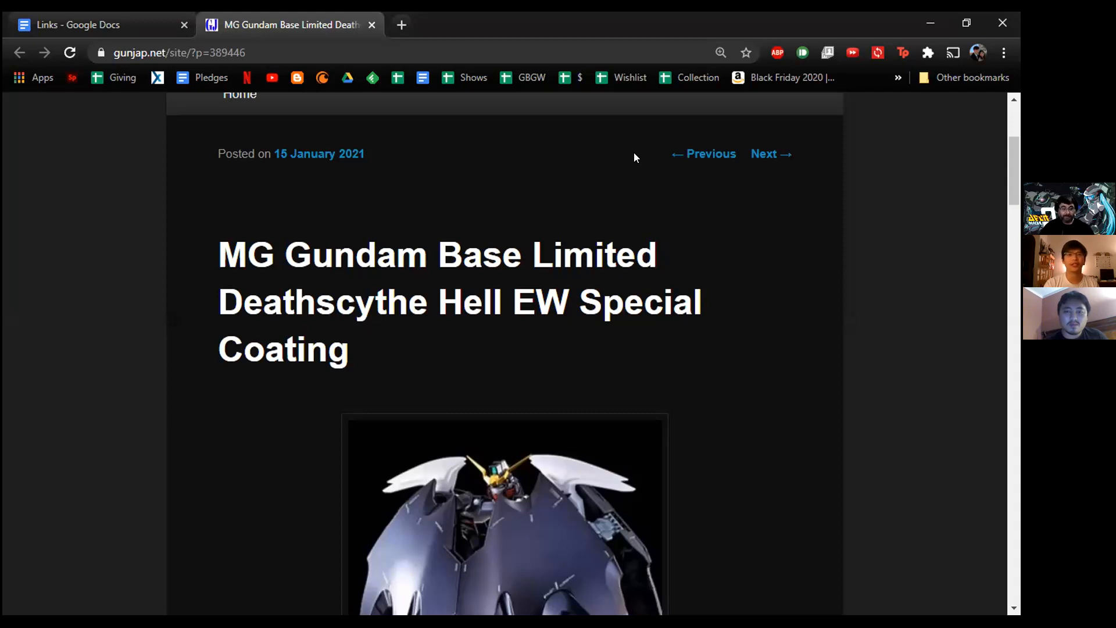
{"action": "mouse_move", "coordinate": [130, 306]}
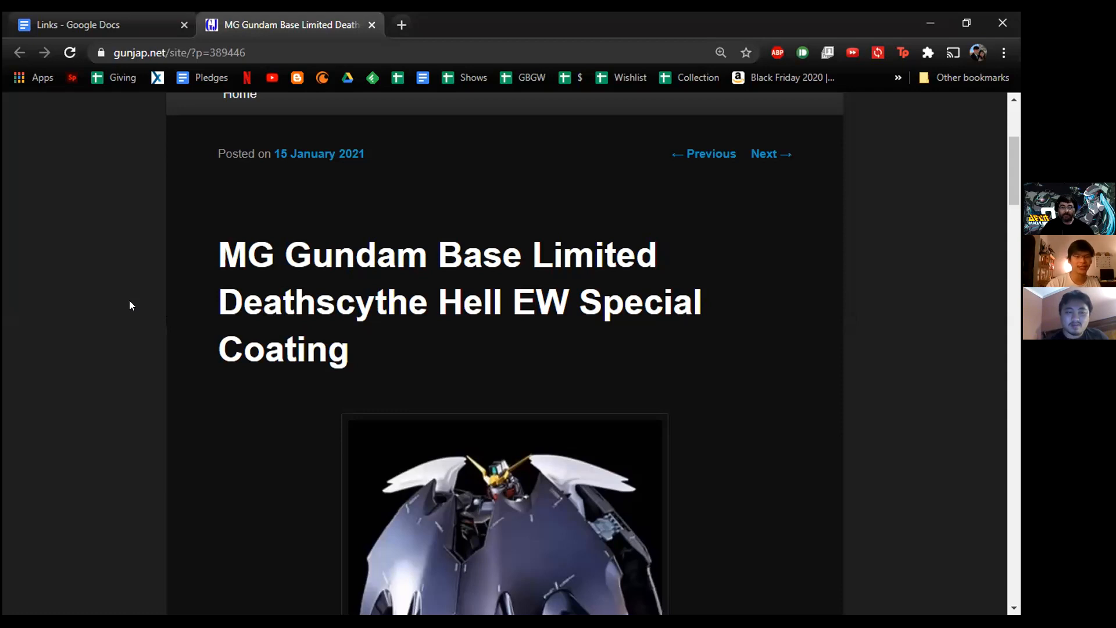
{"action": "scroll", "scroll_direction": "down", "scroll_amount": 3}
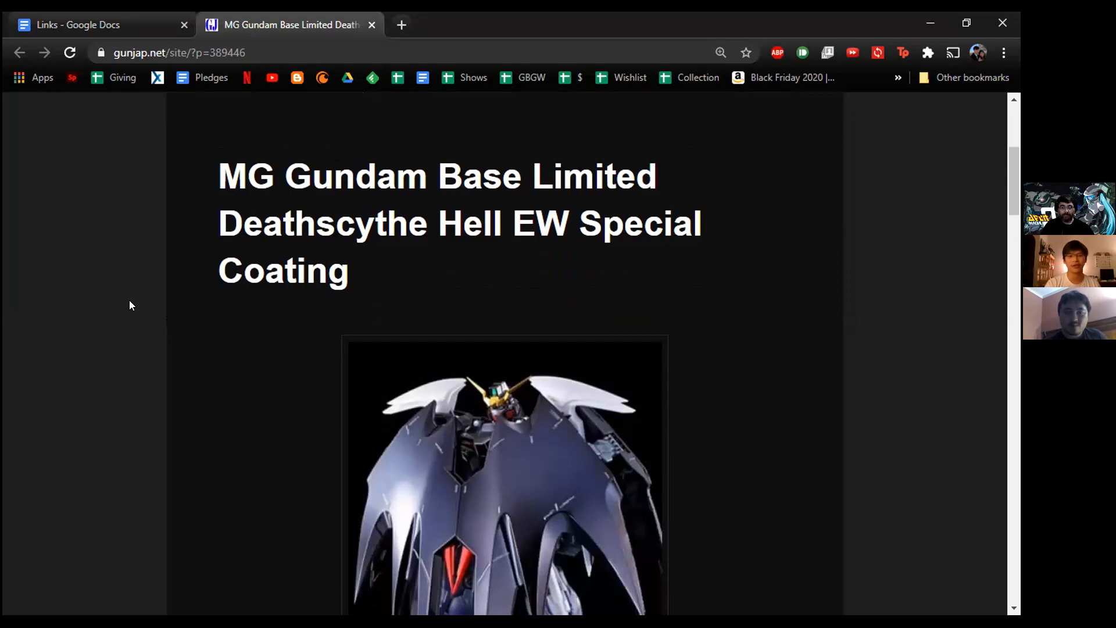
{"action": "scroll", "scroll_direction": "down", "scroll_amount": 3}
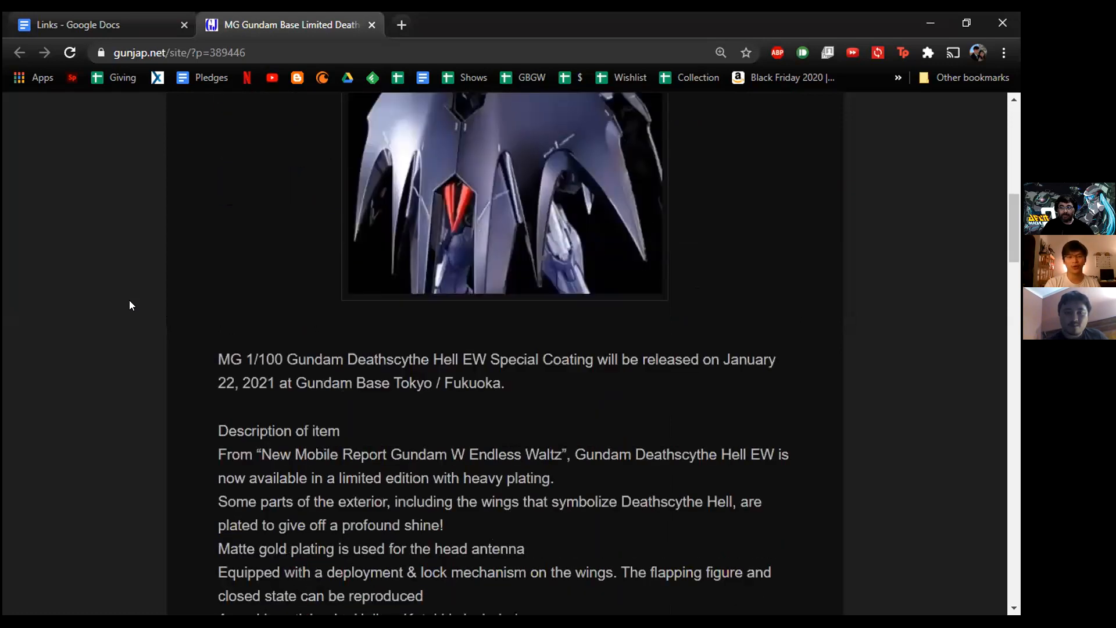
{"action": "scroll", "scroll_direction": "down", "scroll_amount": 3}
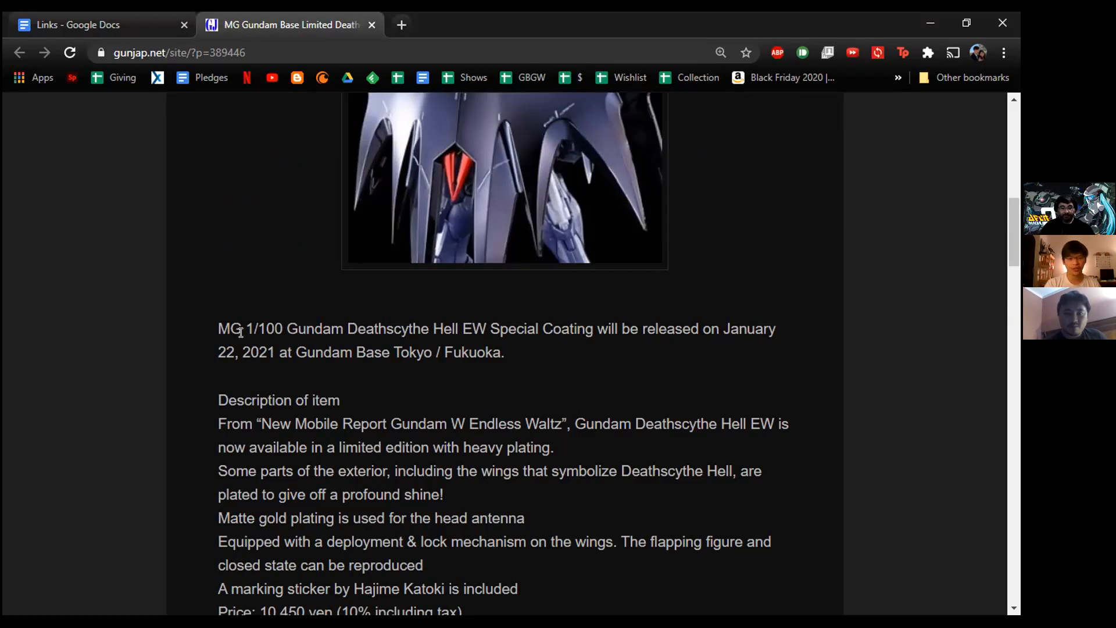
{"action": "scroll", "scroll_direction": "down", "scroll_amount": 3}
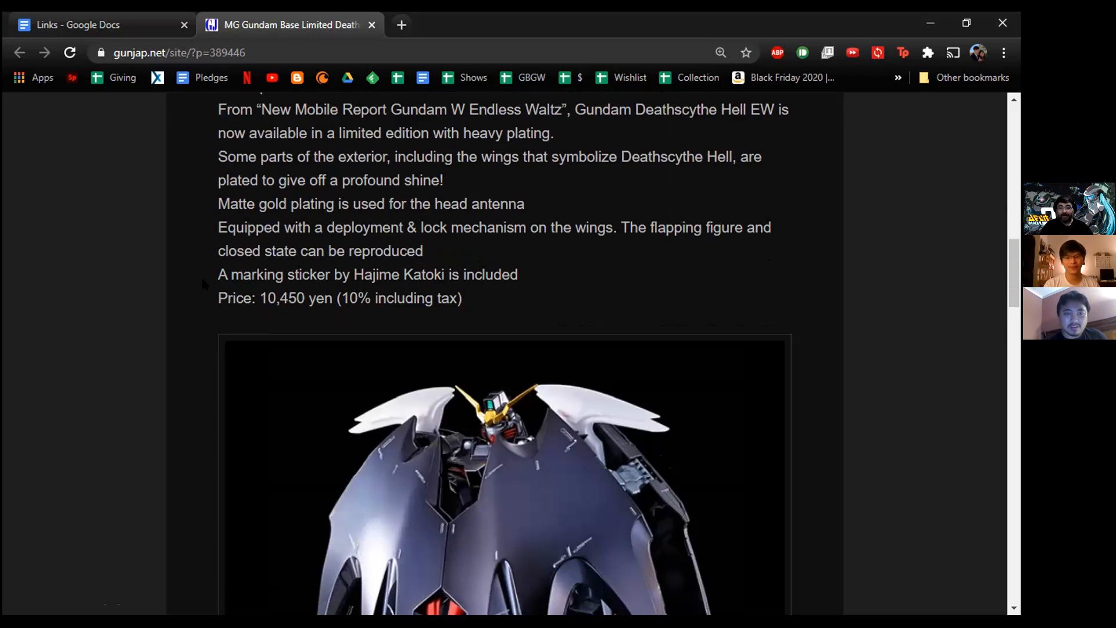
{"action": "mouse_move", "coordinate": [171, 251]}
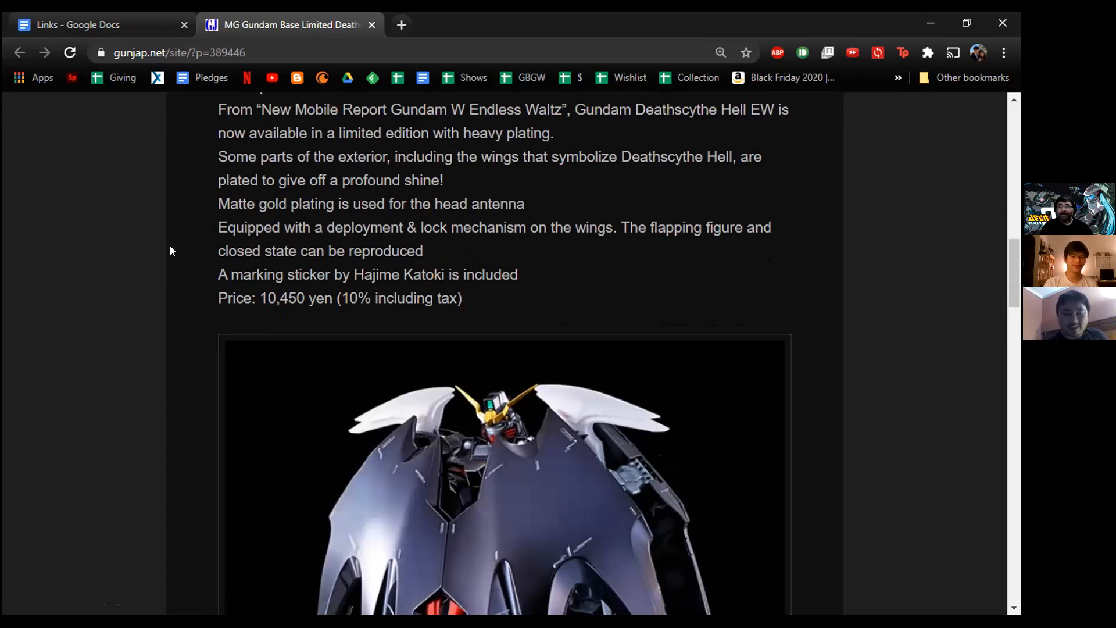
{"action": "scroll", "scroll_direction": "down", "scroll_amount": 3}
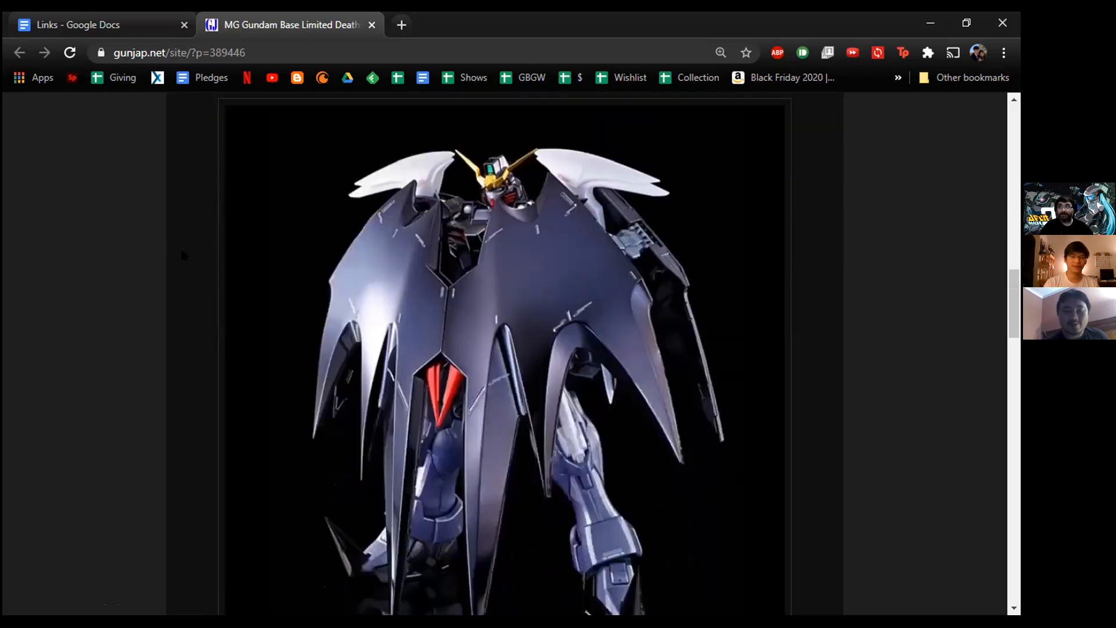
{"action": "scroll", "scroll_direction": "down", "scroll_amount": 3}
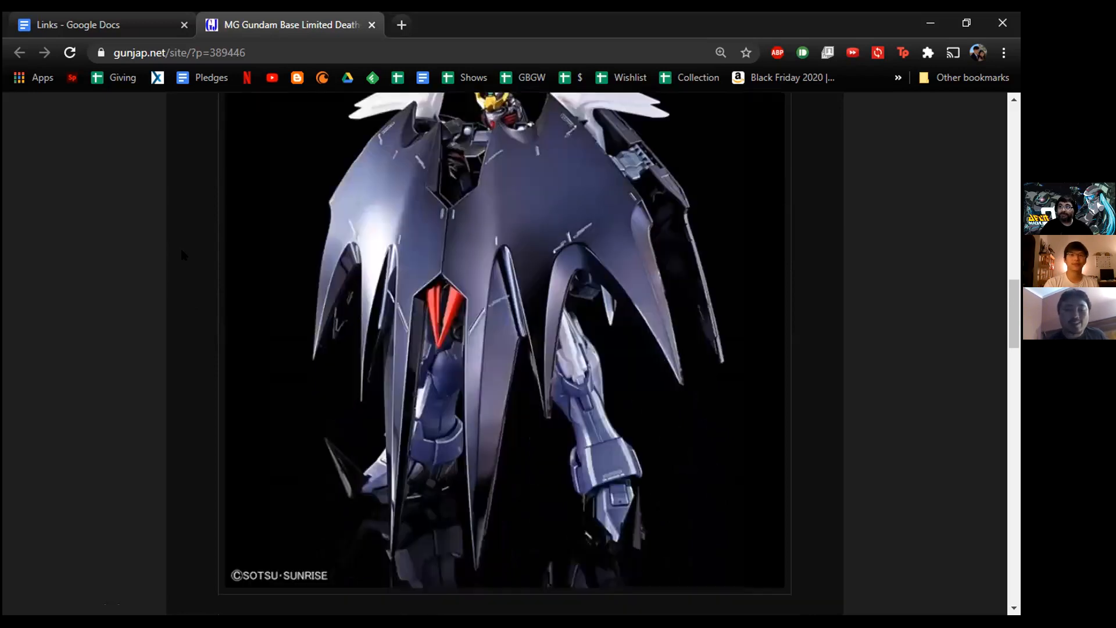
{"action": "scroll", "scroll_direction": "down", "scroll_amount": 3}
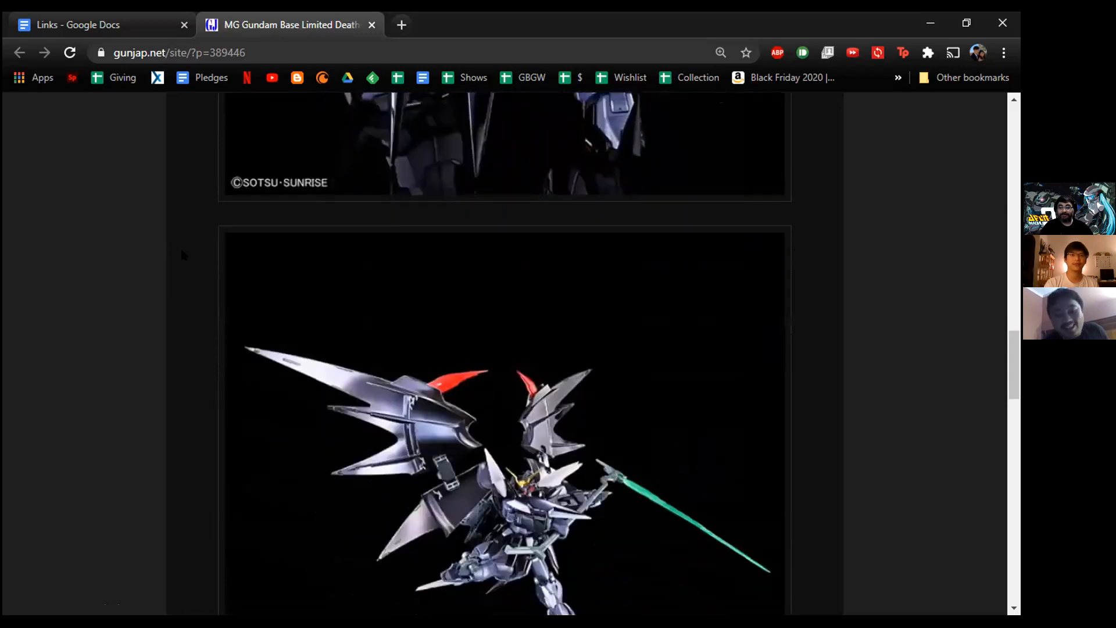
{"action": "scroll", "scroll_direction": "down", "scroll_amount": 3}
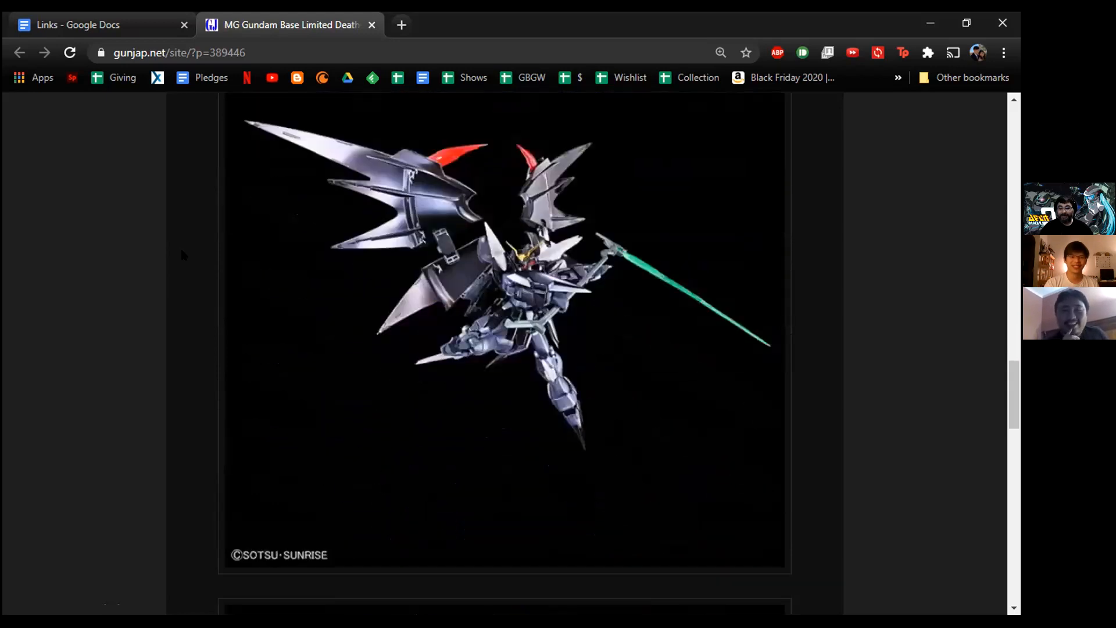
{"action": "scroll", "scroll_direction": "down", "scroll_amount": 3}
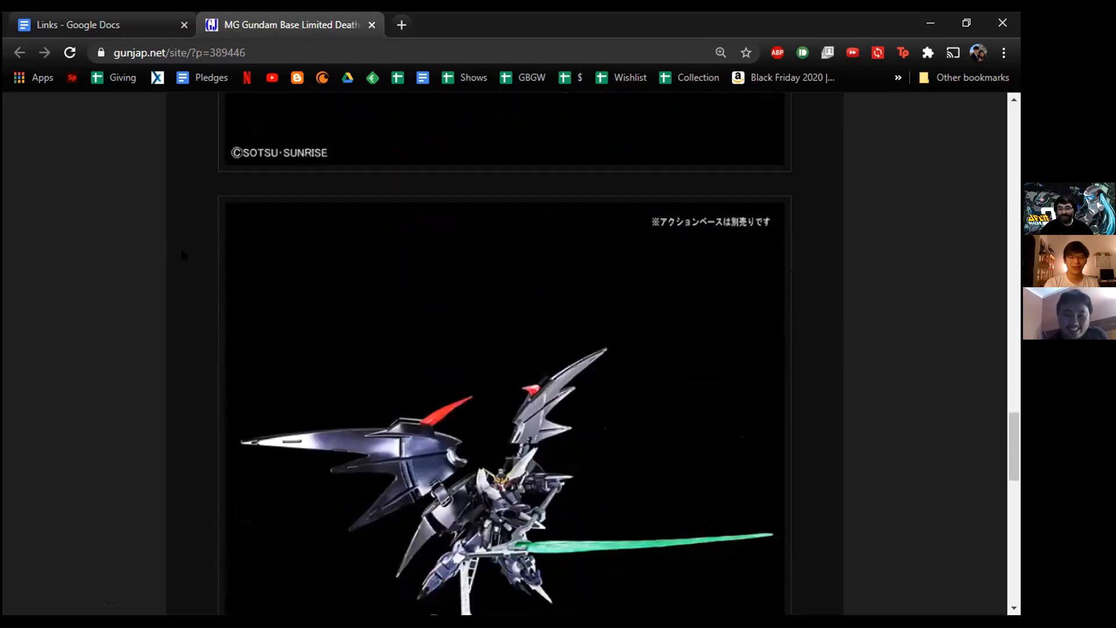
{"action": "scroll", "scroll_direction": "down", "scroll_amount": 3}
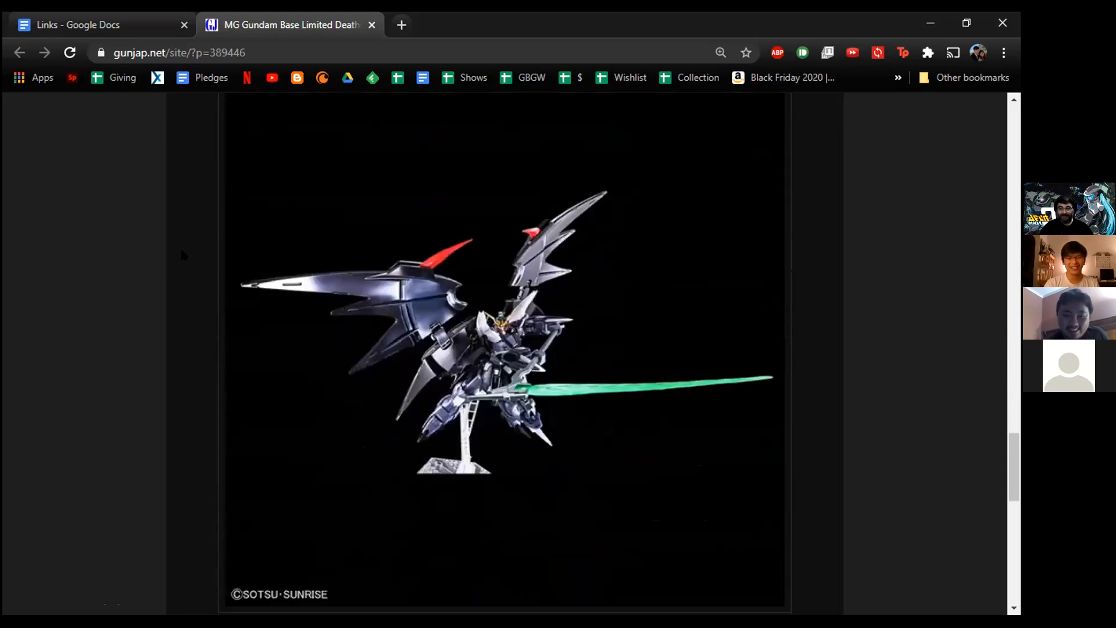
{"action": "scroll", "scroll_direction": "down", "scroll_amount": 3}
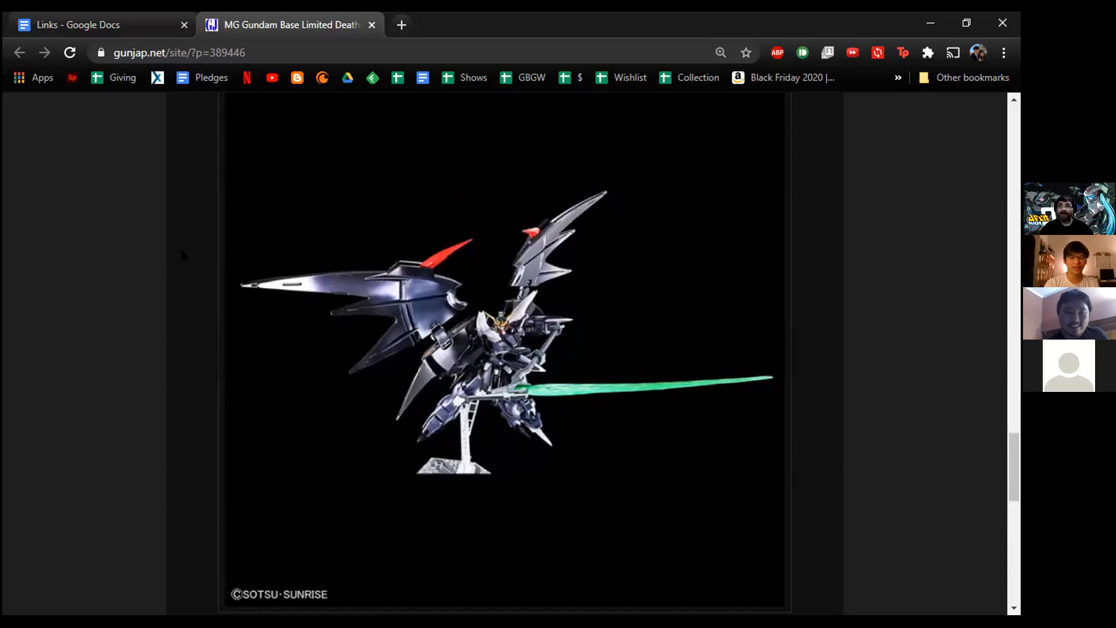
{"action": "scroll", "scroll_direction": "down", "scroll_amount": 3}
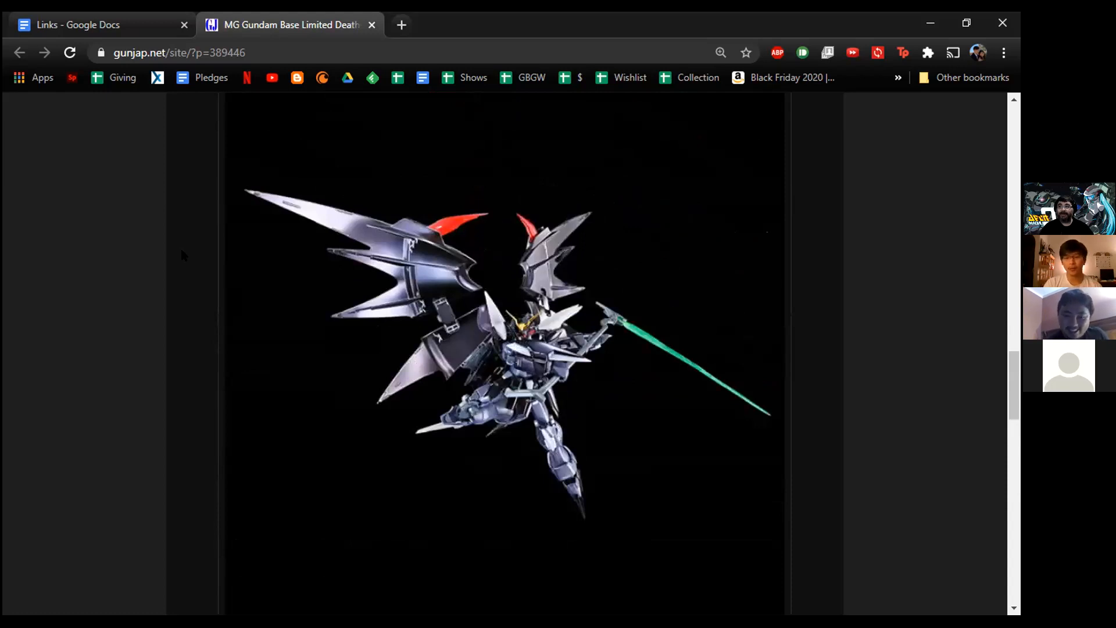
{"action": "scroll", "scroll_direction": "down", "scroll_amount": 3}
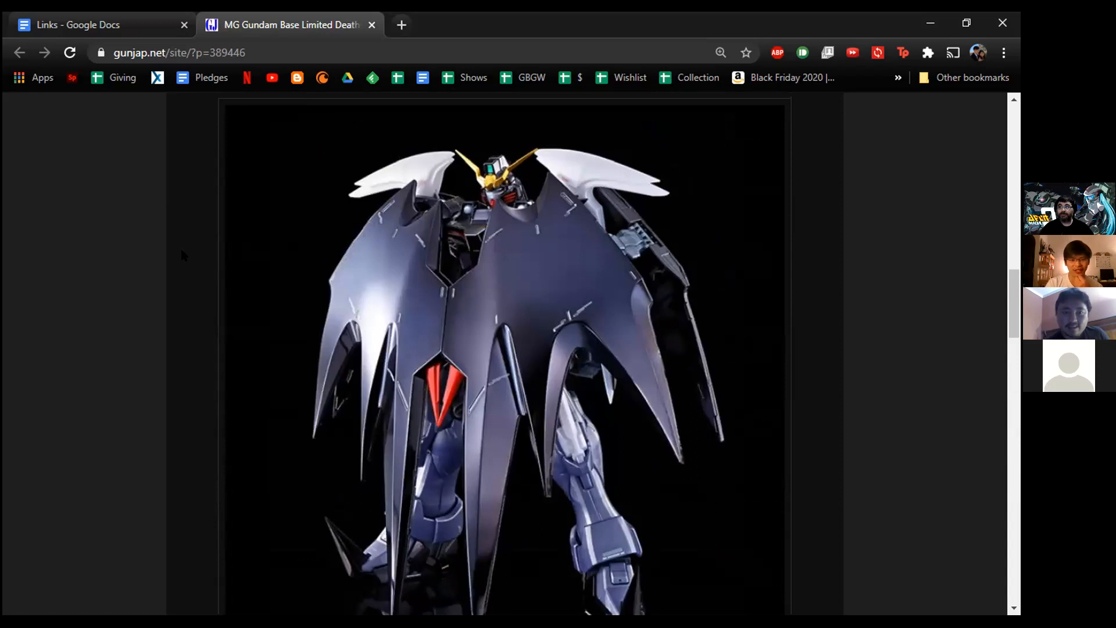
{"action": "scroll", "scroll_direction": "down", "scroll_amount": 3}
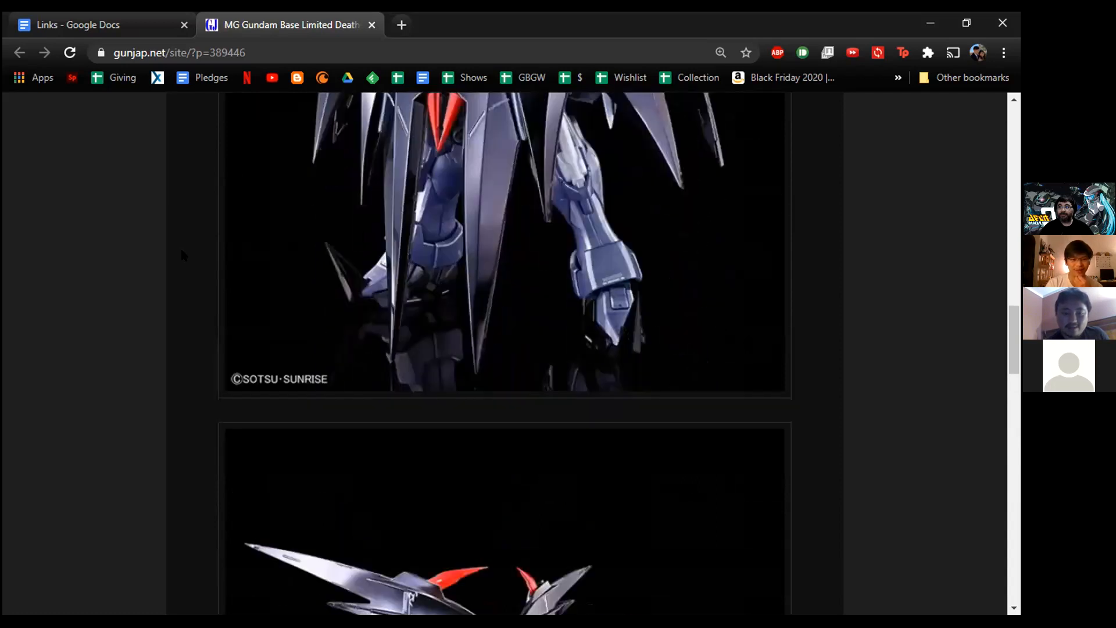
{"action": "scroll", "scroll_direction": "down", "scroll_amount": 3}
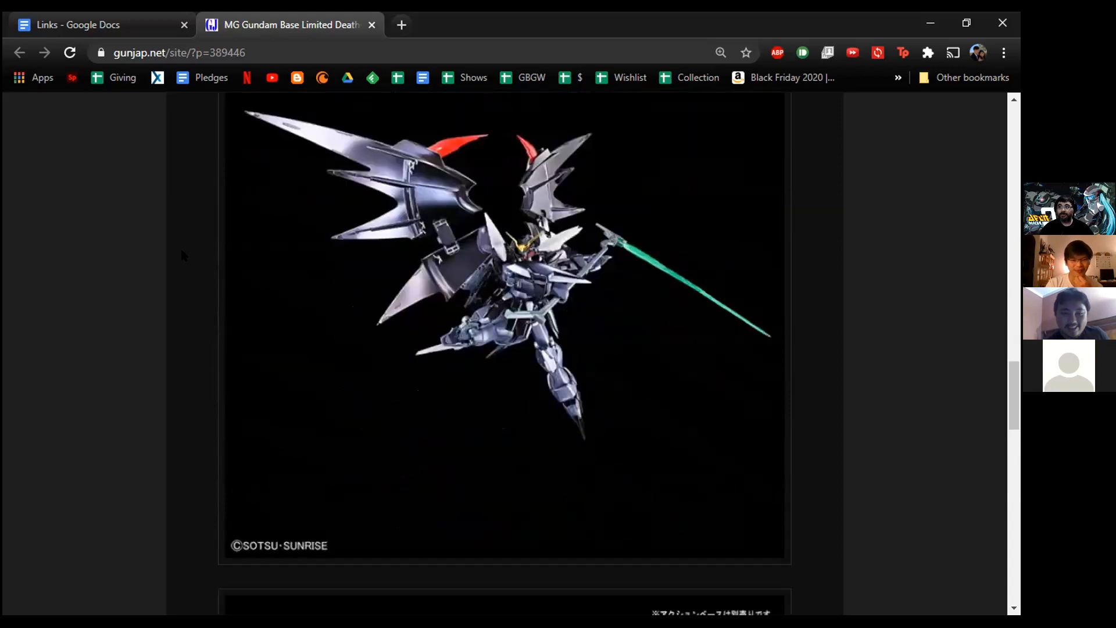
{"action": "scroll", "scroll_direction": "down", "scroll_amount": 3}
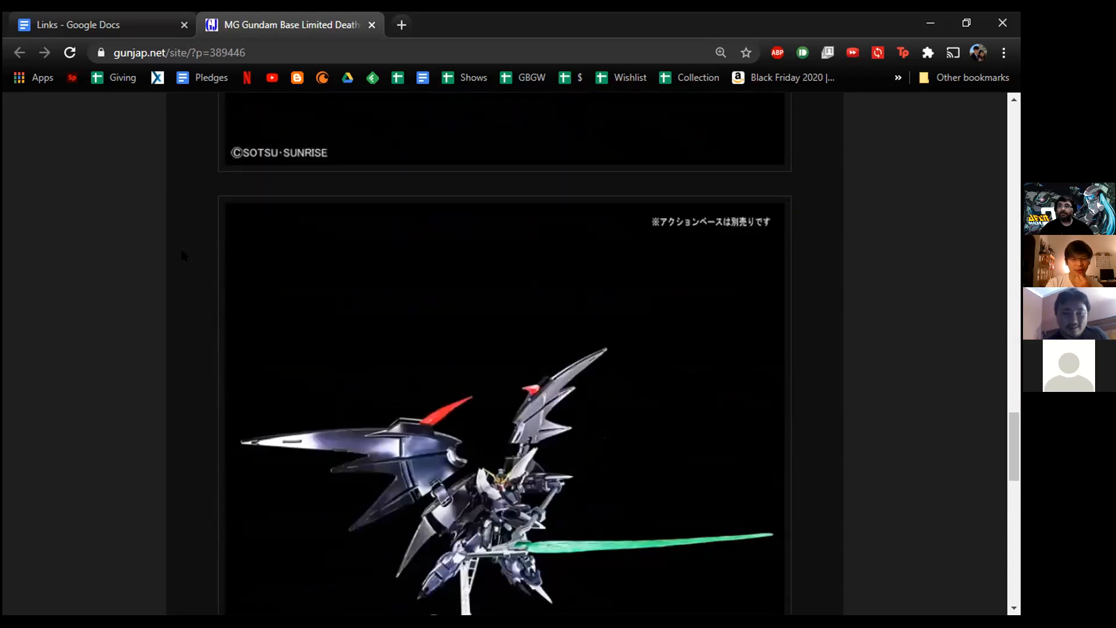
{"action": "scroll", "scroll_direction": "down", "scroll_amount": 3}
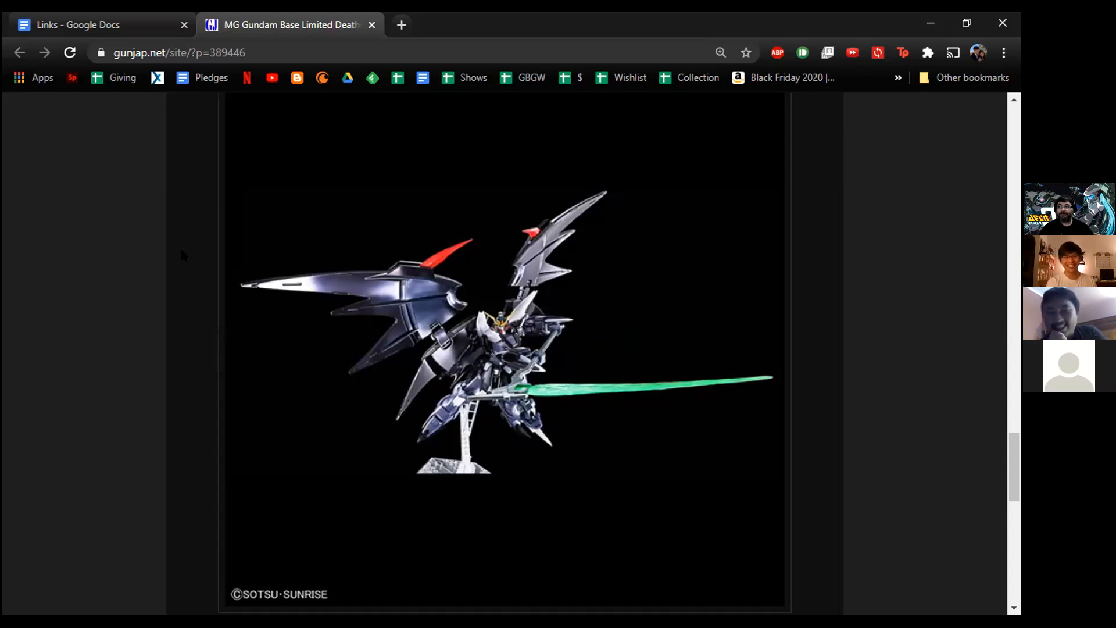
{"action": "mouse_move", "coordinate": [96, 272]}
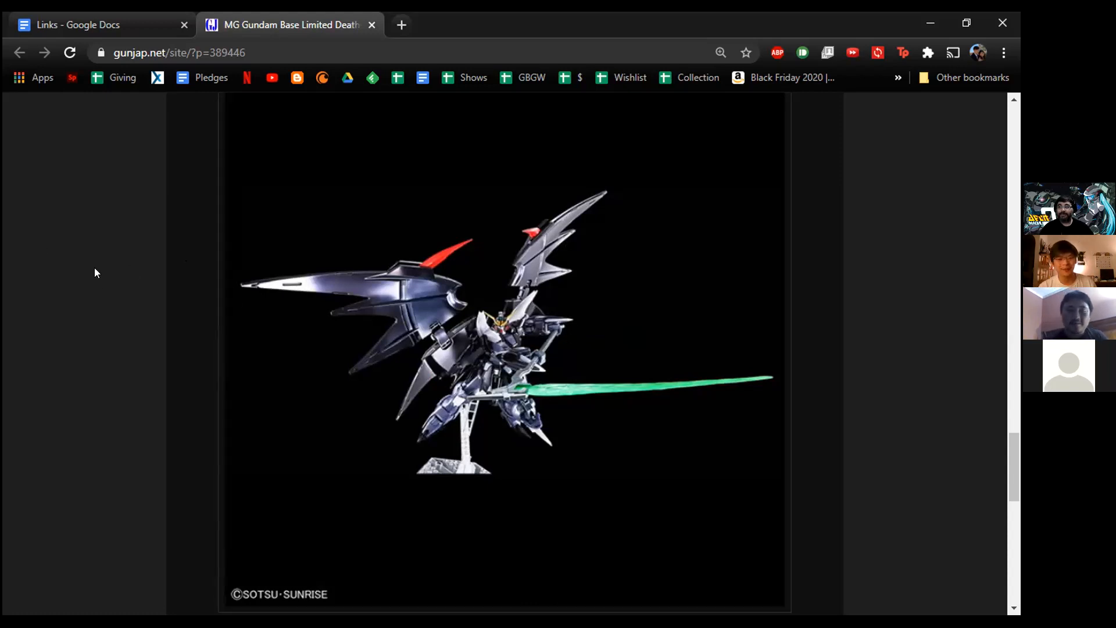
{"action": "scroll", "scroll_direction": "down", "scroll_amount": 3}
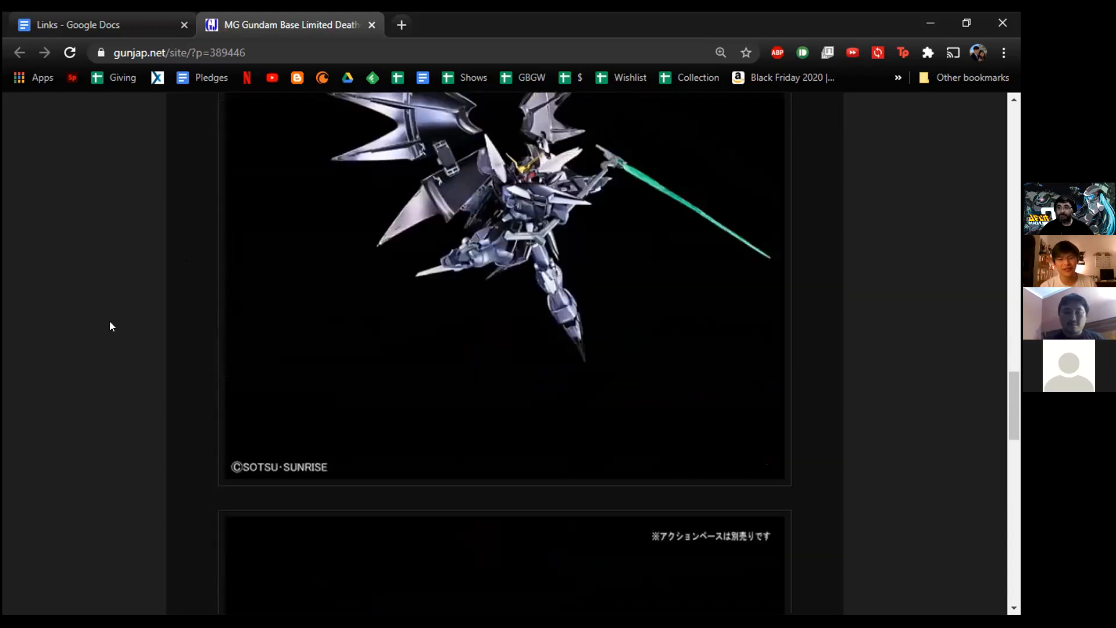
{"action": "scroll", "scroll_direction": "down", "scroll_amount": 3}
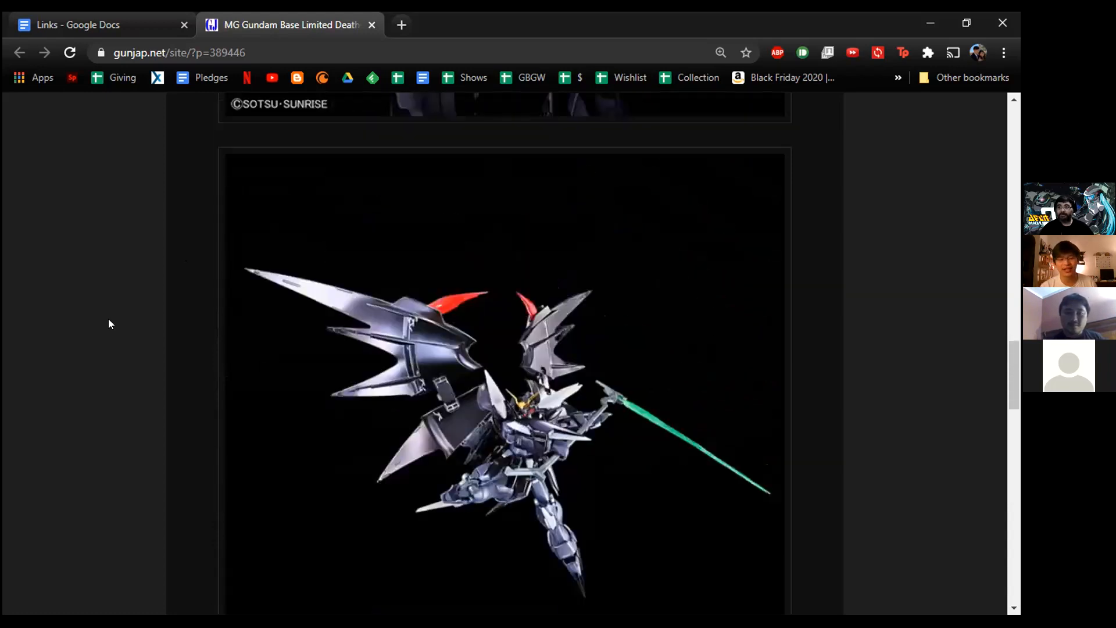
{"action": "scroll", "scroll_direction": "down", "scroll_amount": 3}
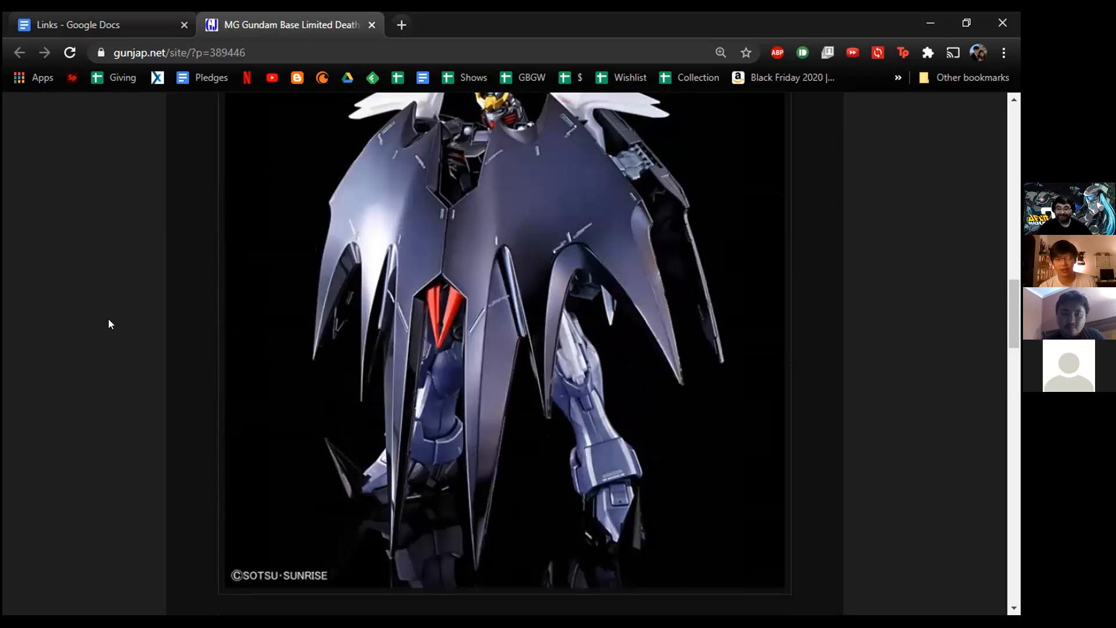
{"action": "scroll", "scroll_direction": "up", "scroll_amount": 3}
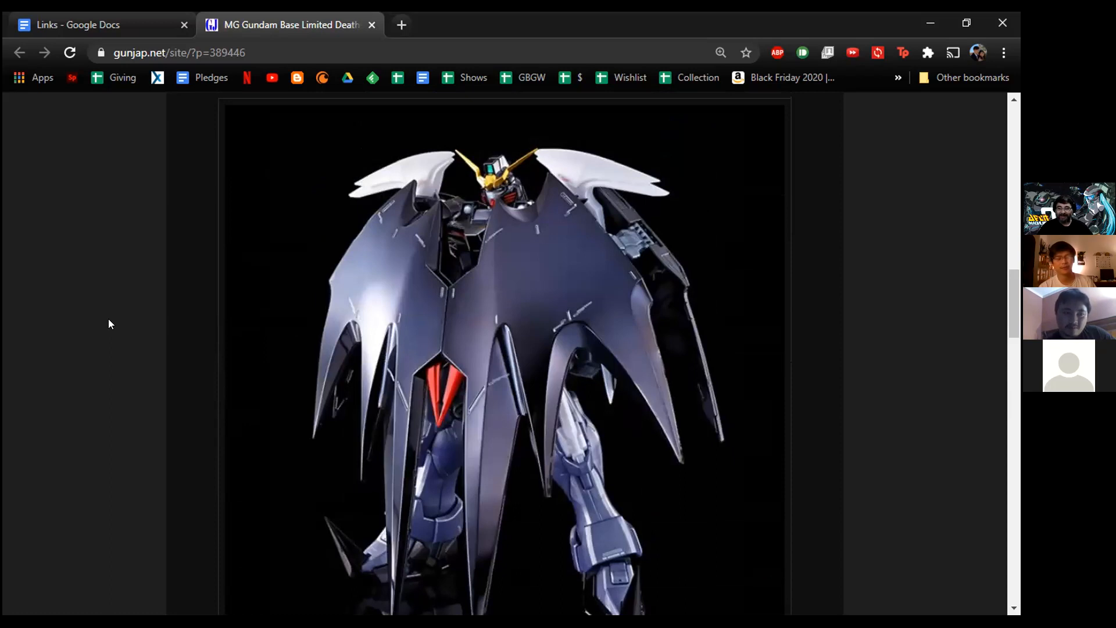
{"action": "scroll", "scroll_direction": "down", "scroll_amount": 3}
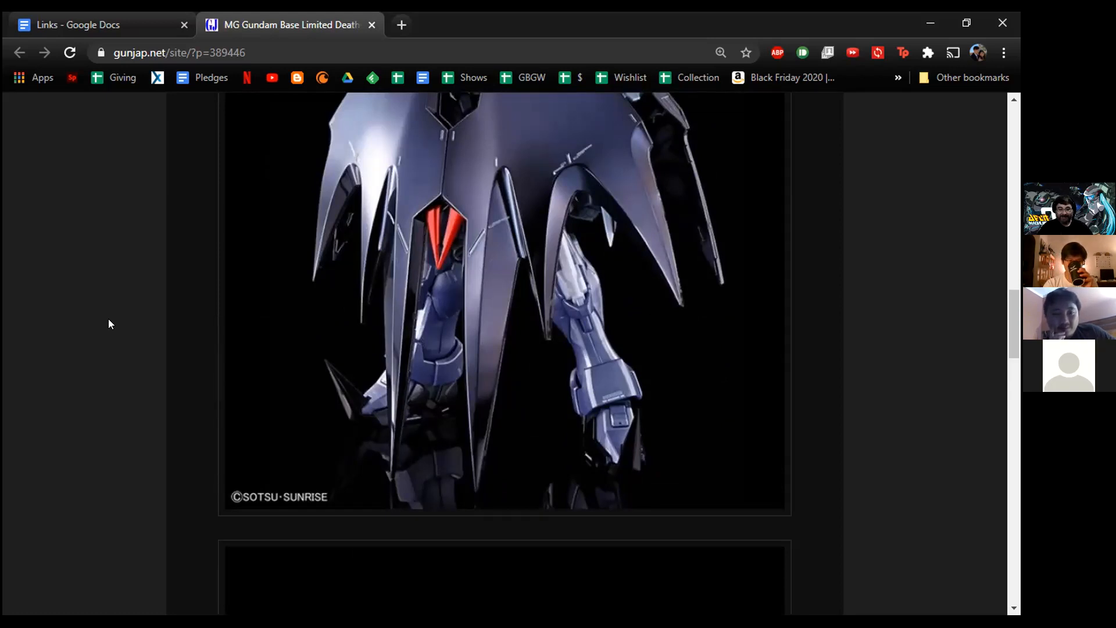
{"action": "scroll", "scroll_direction": "down", "scroll_amount": 3}
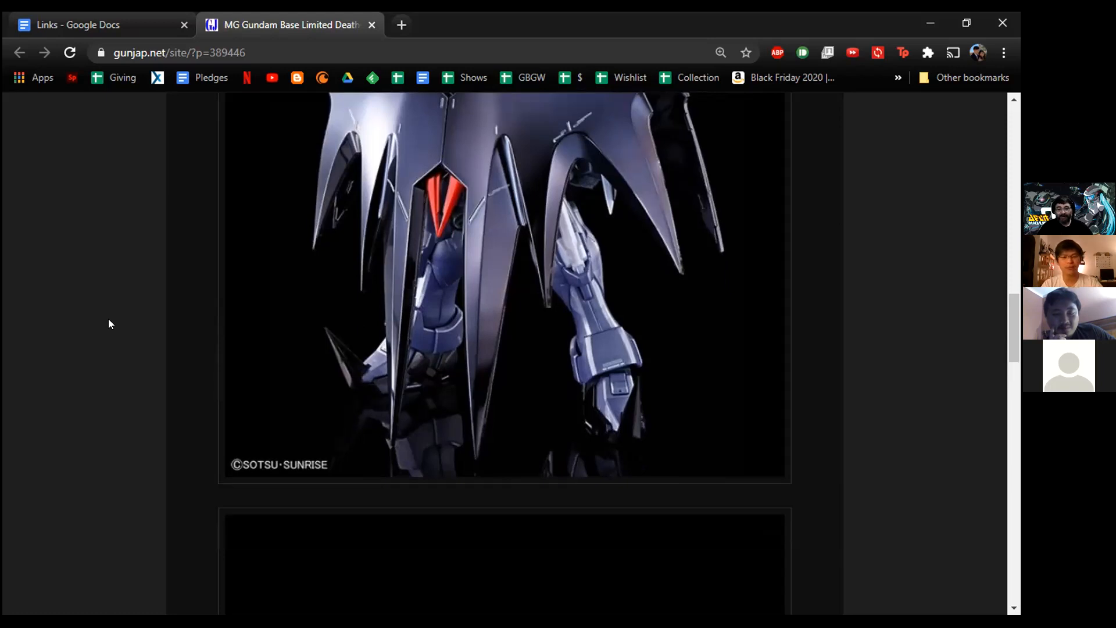
{"action": "scroll", "scroll_direction": "down", "scroll_amount": 3}
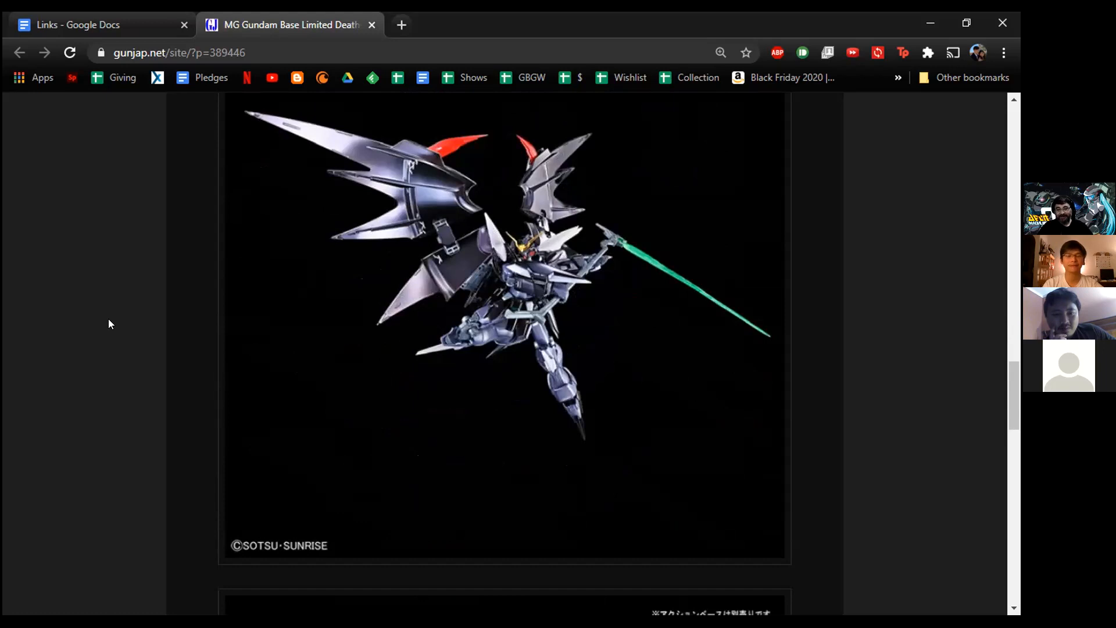
{"action": "scroll", "scroll_direction": "down", "scroll_amount": 3}
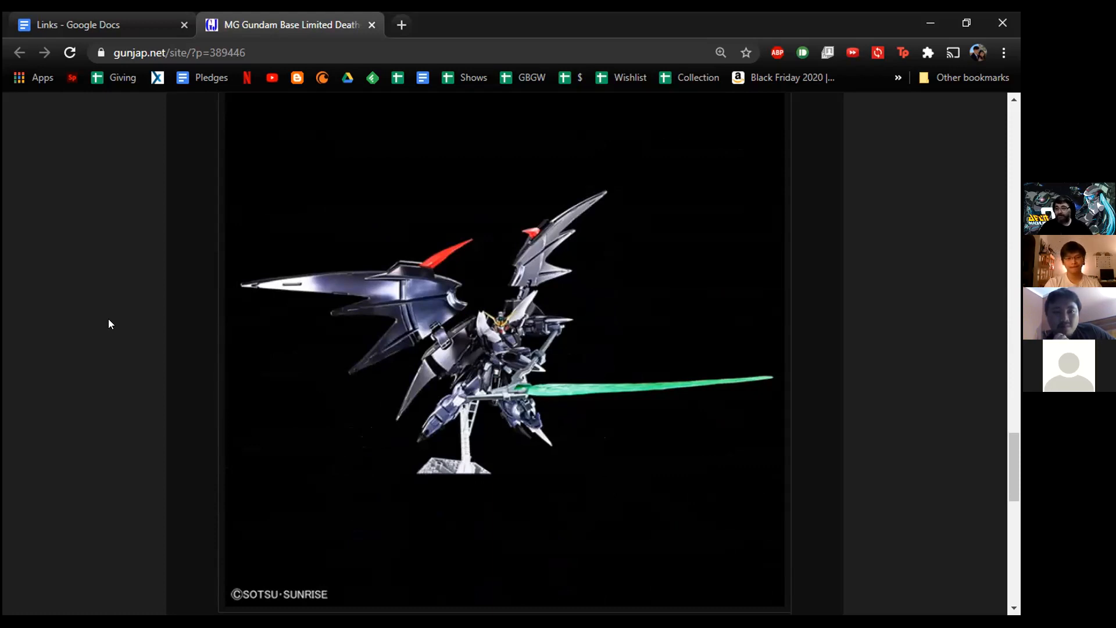
{"action": "scroll", "scroll_direction": "down", "scroll_amount": 3}
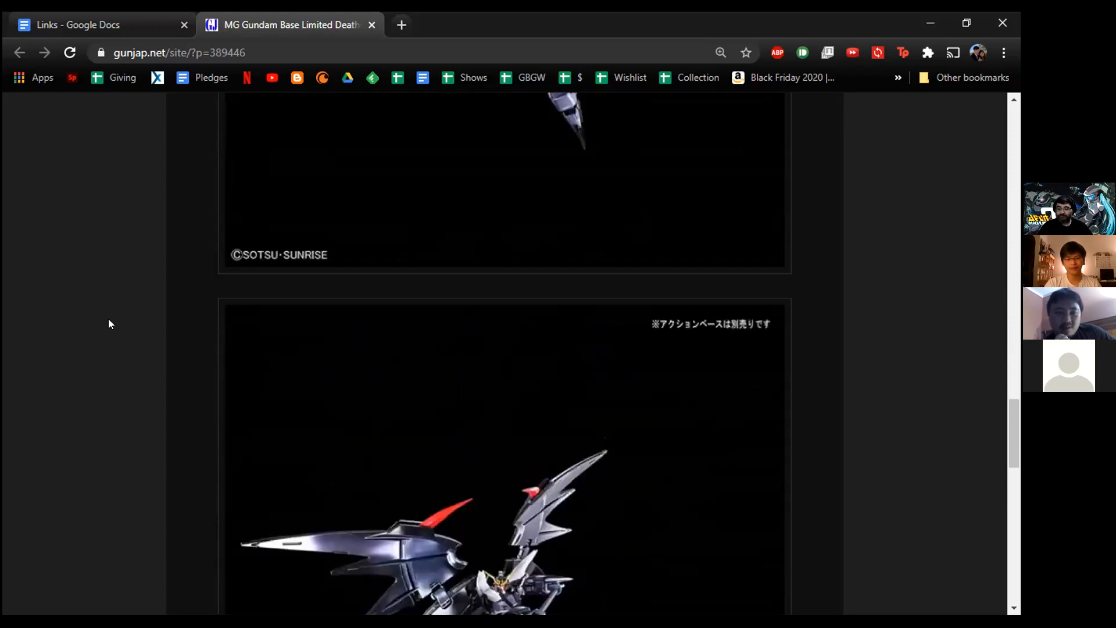
{"action": "scroll", "scroll_direction": "down", "scroll_amount": 3}
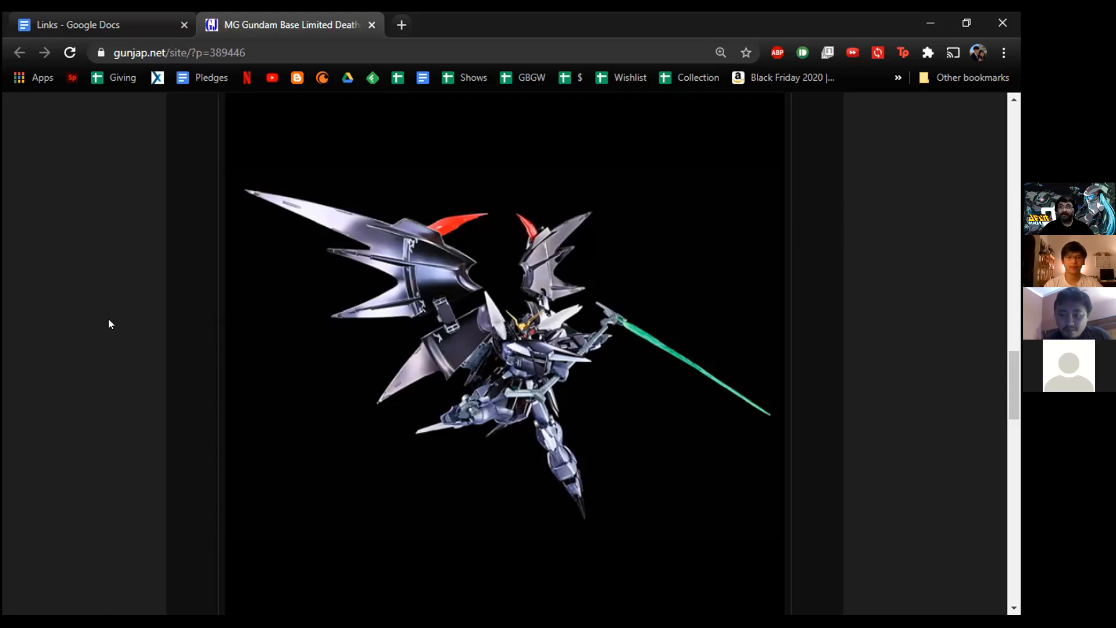
{"action": "scroll", "scroll_direction": "down", "scroll_amount": 3}
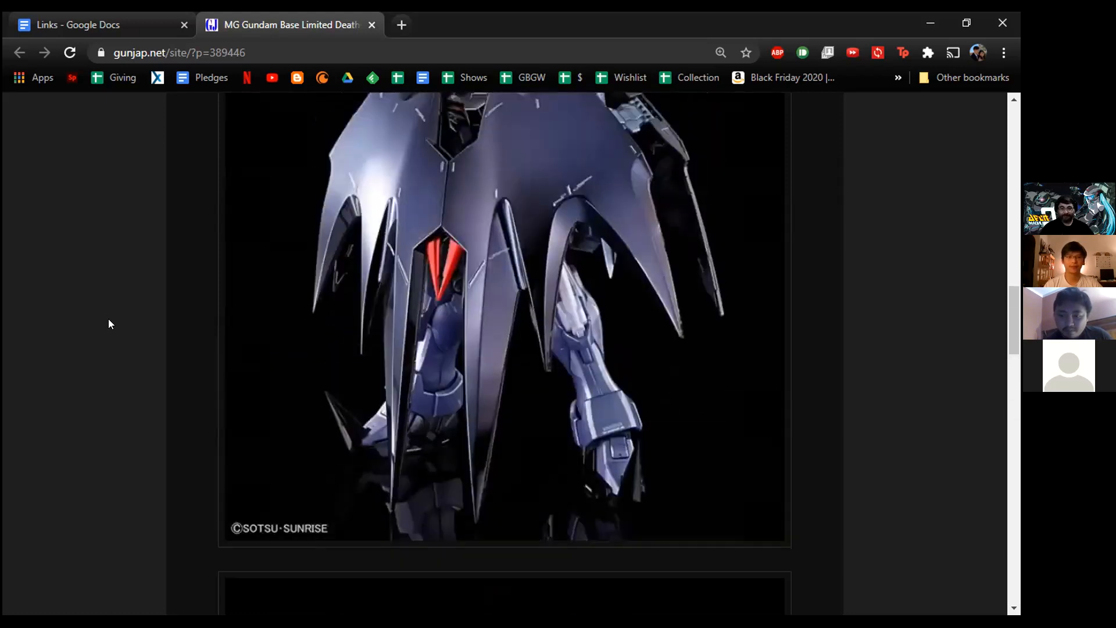
{"action": "scroll", "scroll_direction": "up", "scroll_amount": 3}
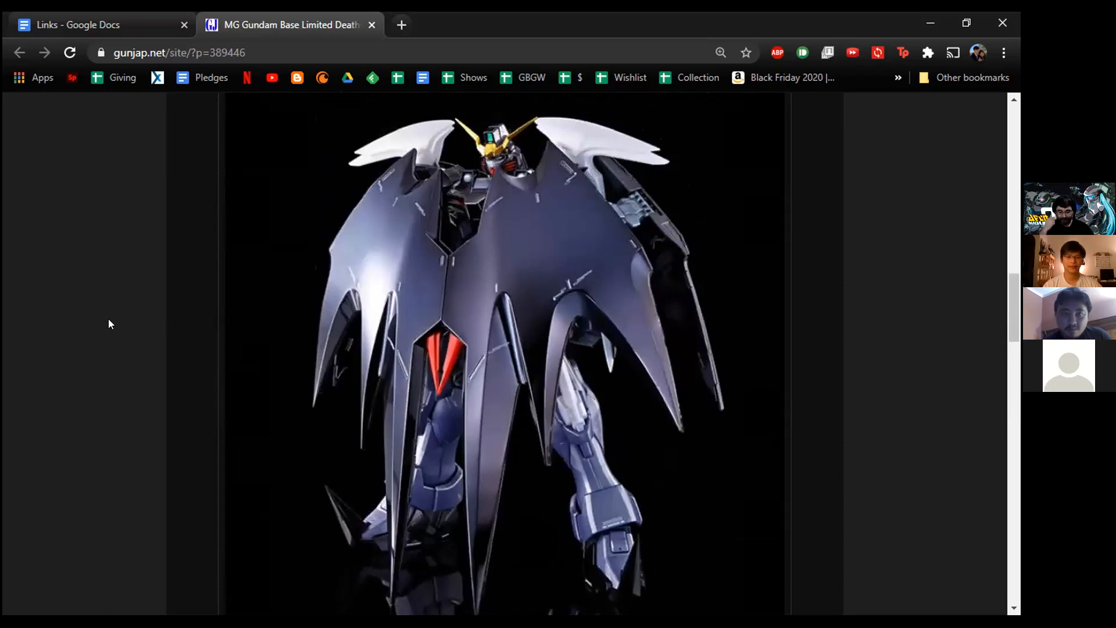